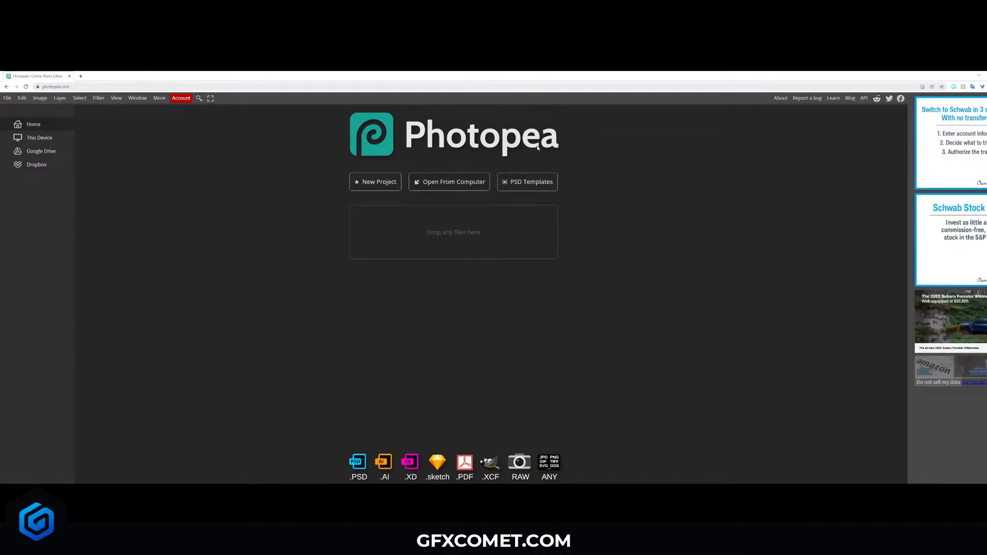
- Create a new 1920×1080 px project with a white background
click(53, 86)
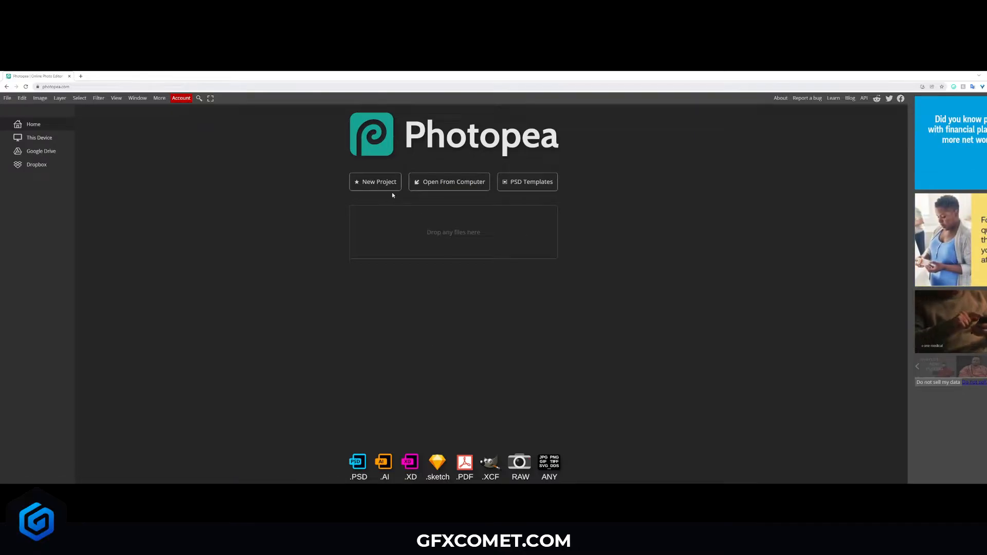
click(375, 182)
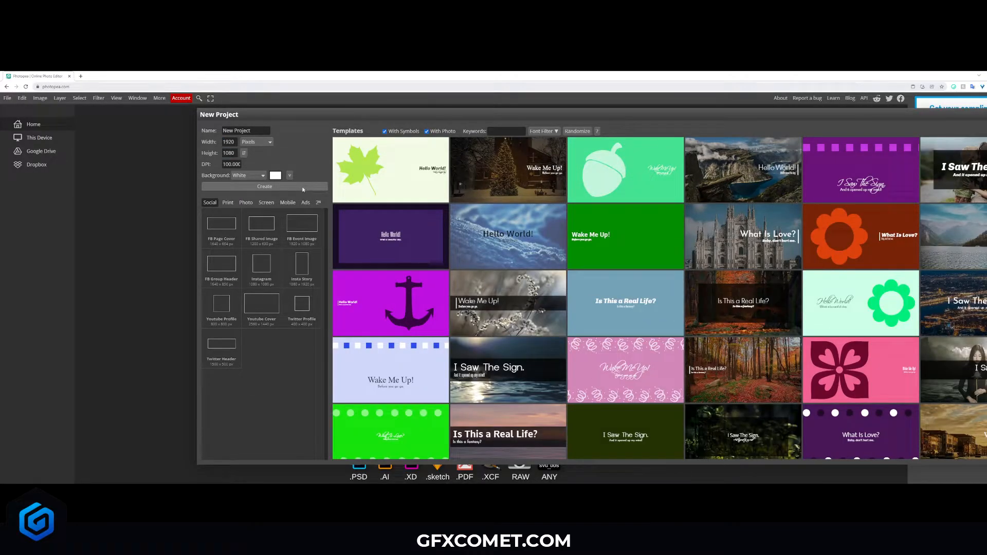
click(264, 186)
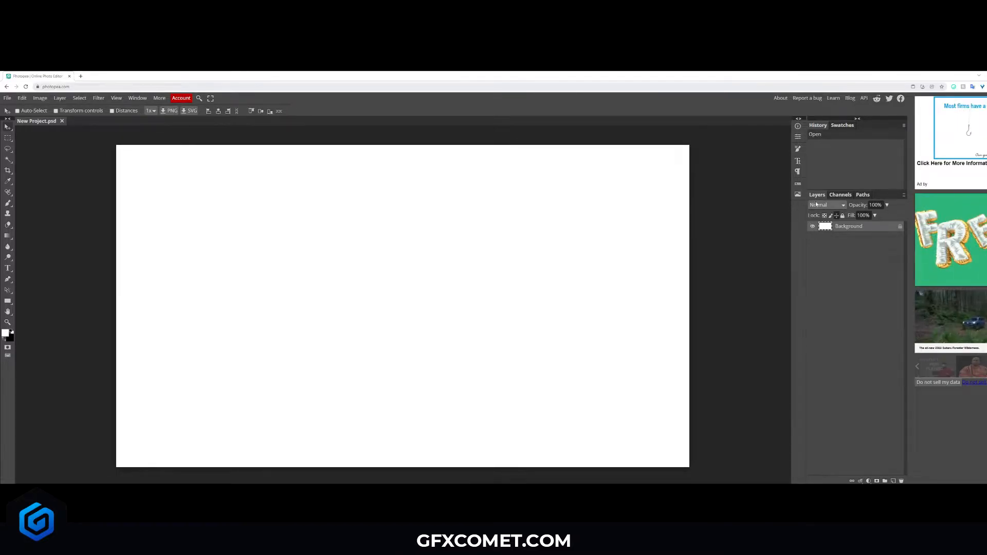
click(826, 205)
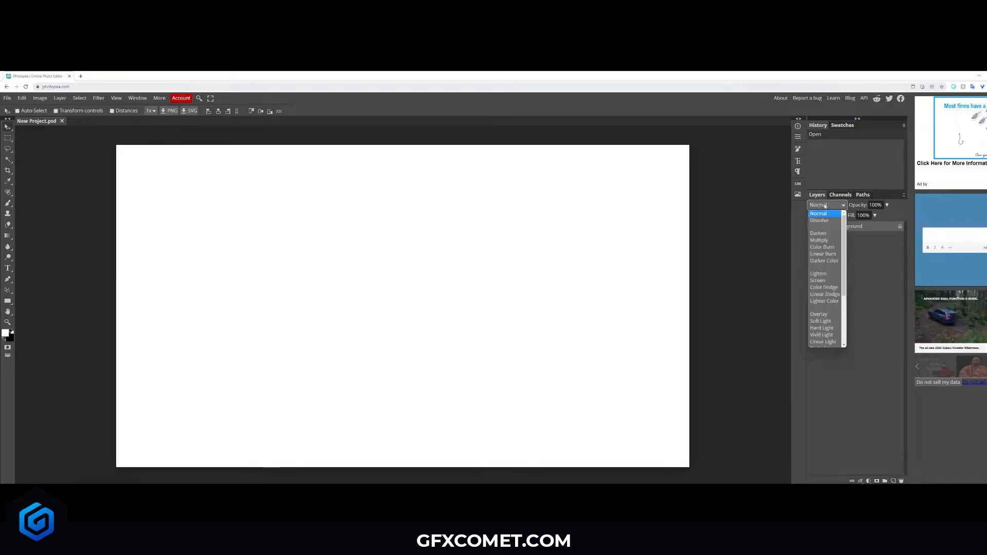
click(819, 212)
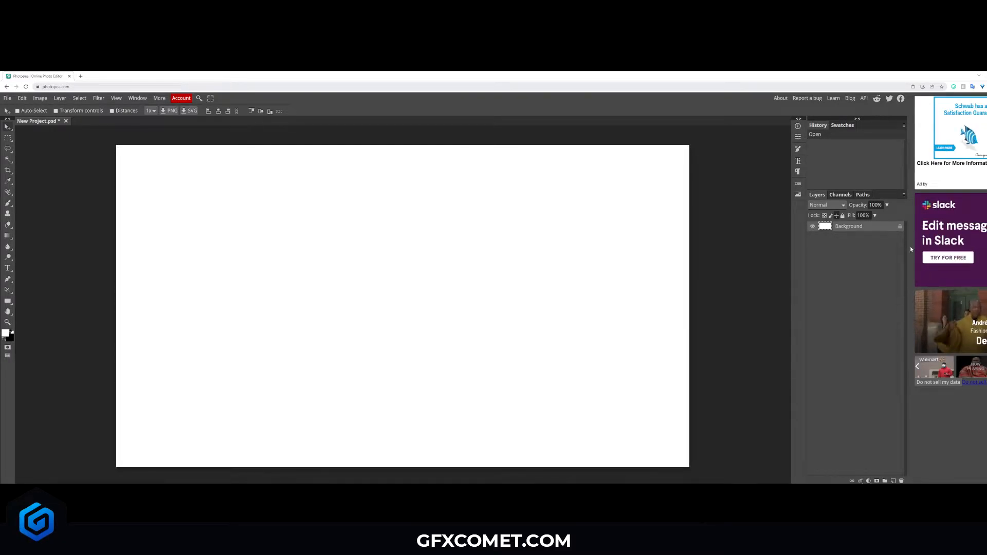
click(842, 125)
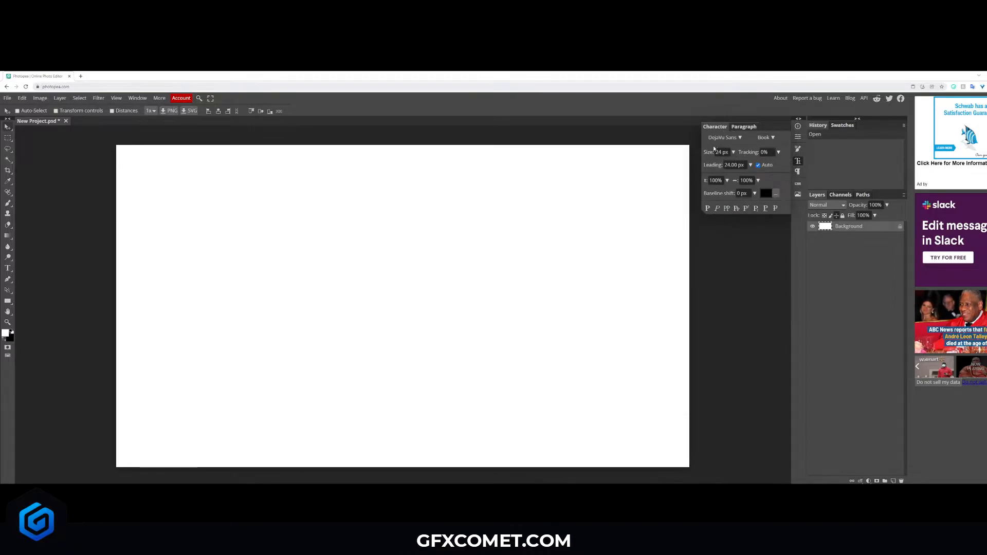
click(744, 127)
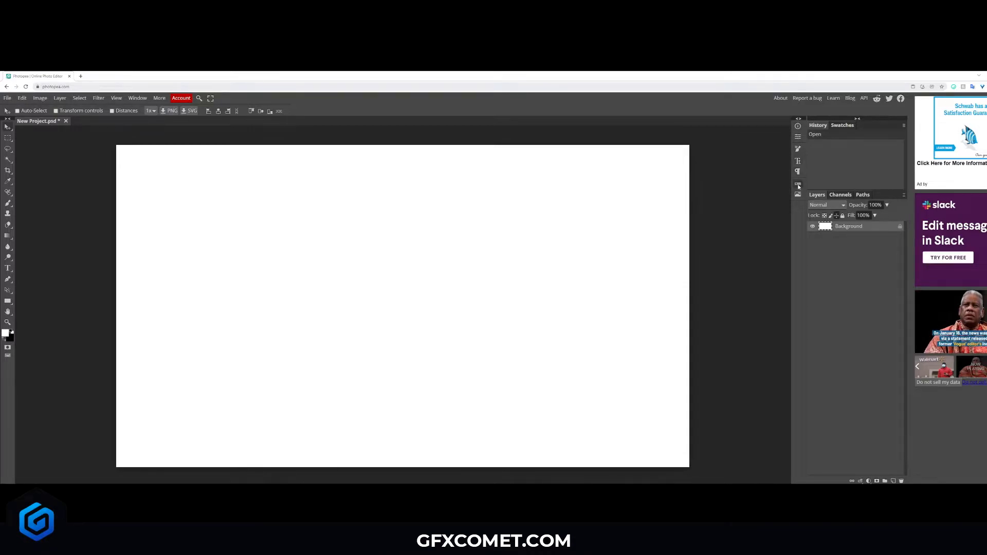
click(798, 194)
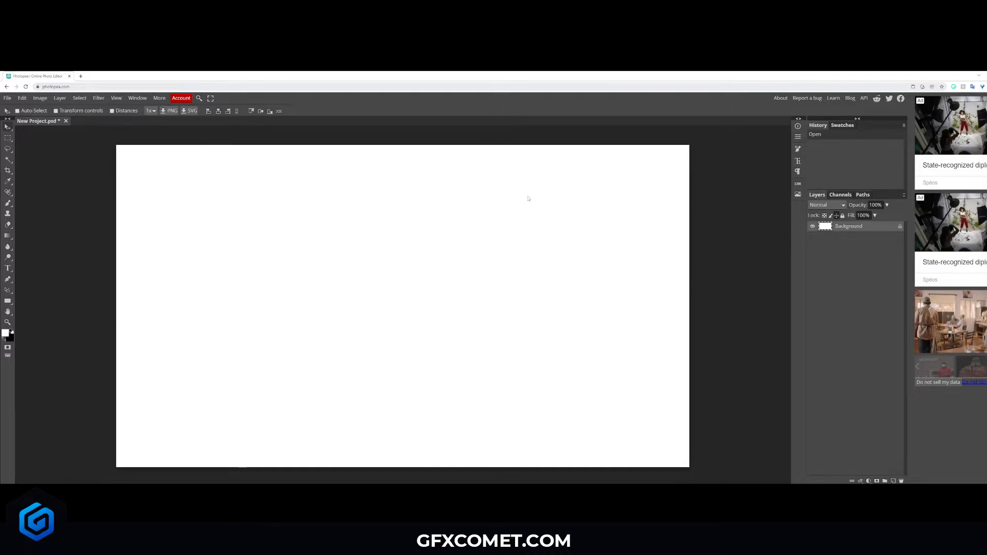
mouse_move(660, 172)
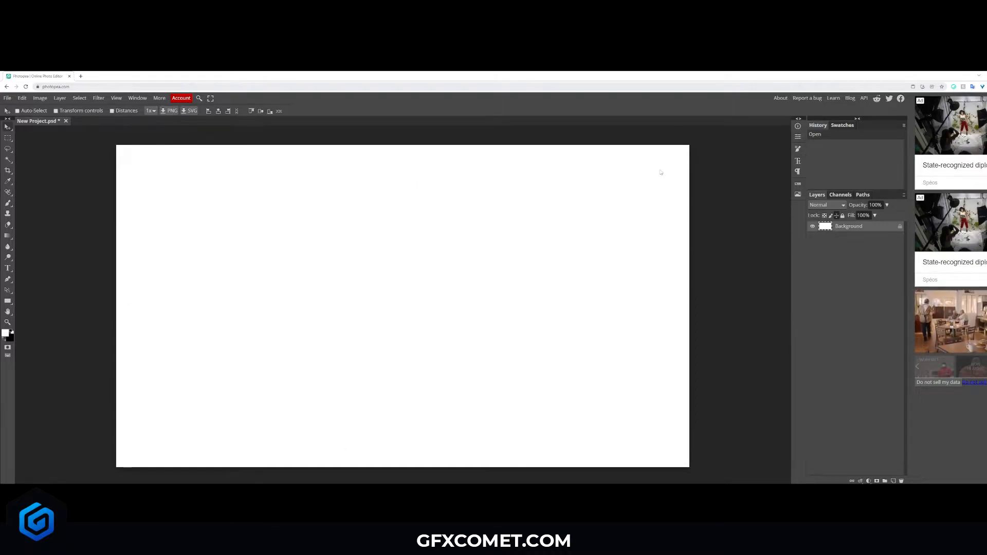
mouse_move(104, 314)
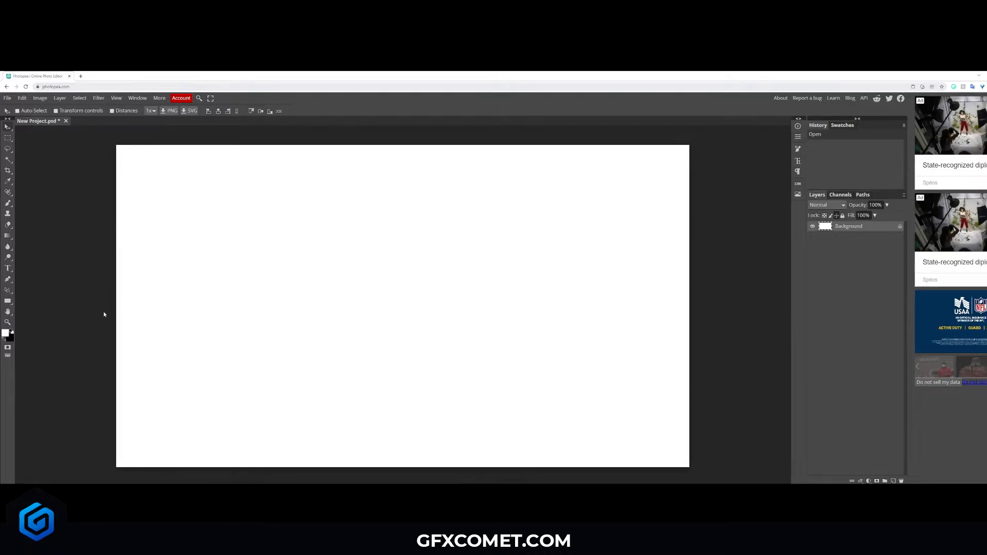
- Fill the Background with #111111 and add an empty Layer 1 above it
click(7, 333)
text(111111)
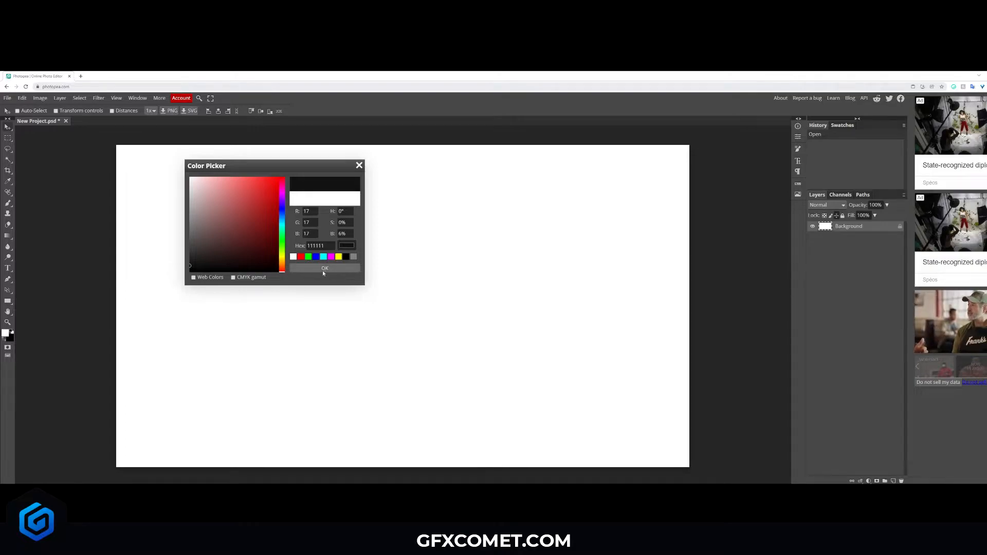
click(324, 268)
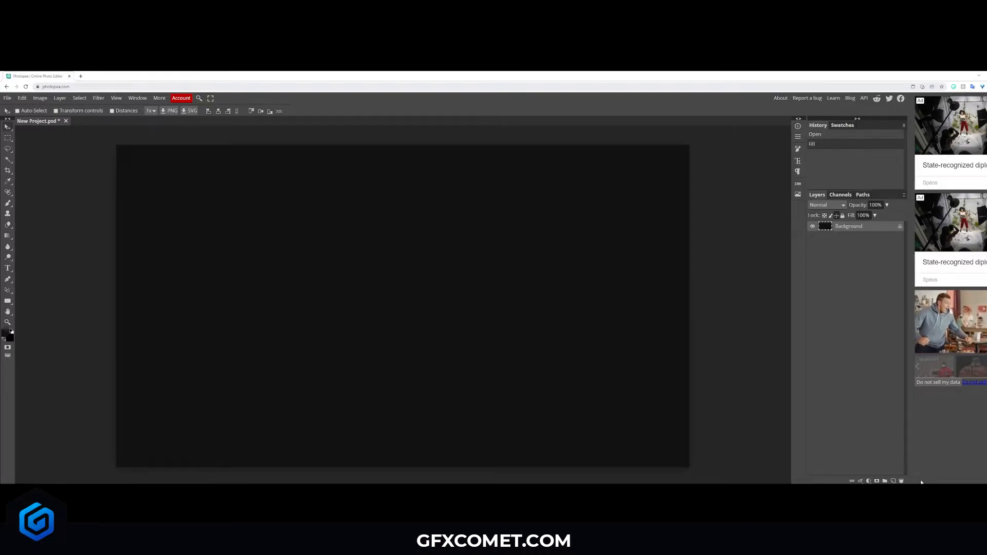
click(884, 481)
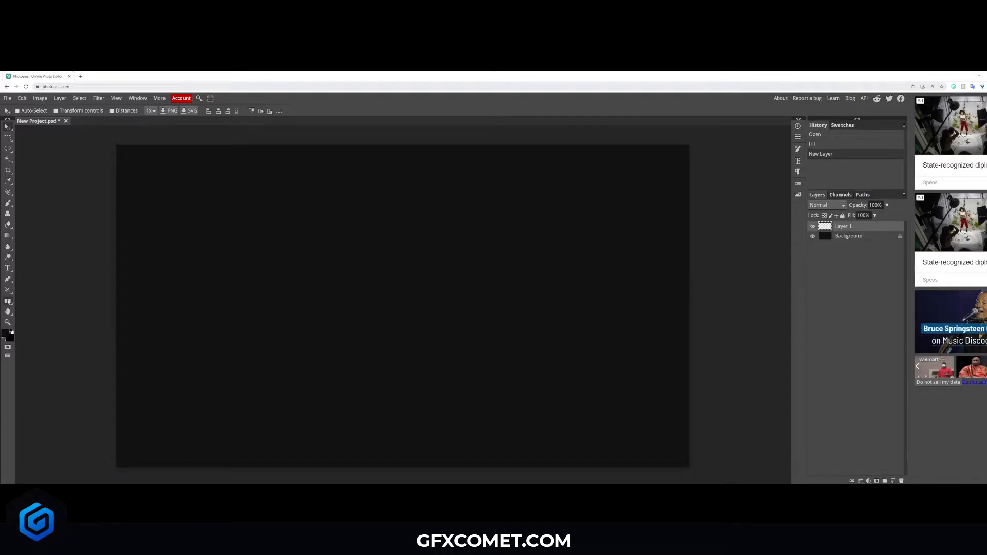
- Draw a white-filled circle with the Ellipse tool and move it near the canvas centre
click(8, 300)
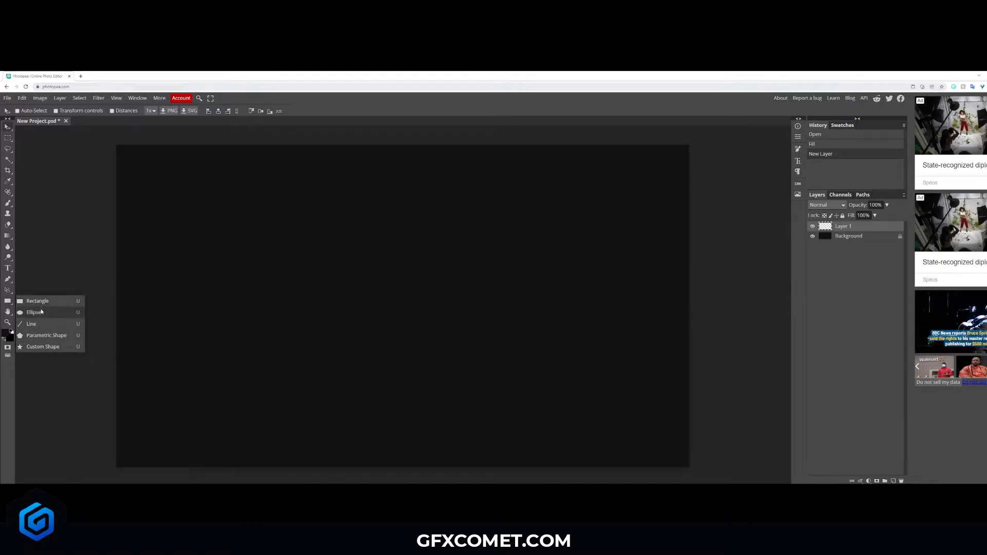
click(37, 301)
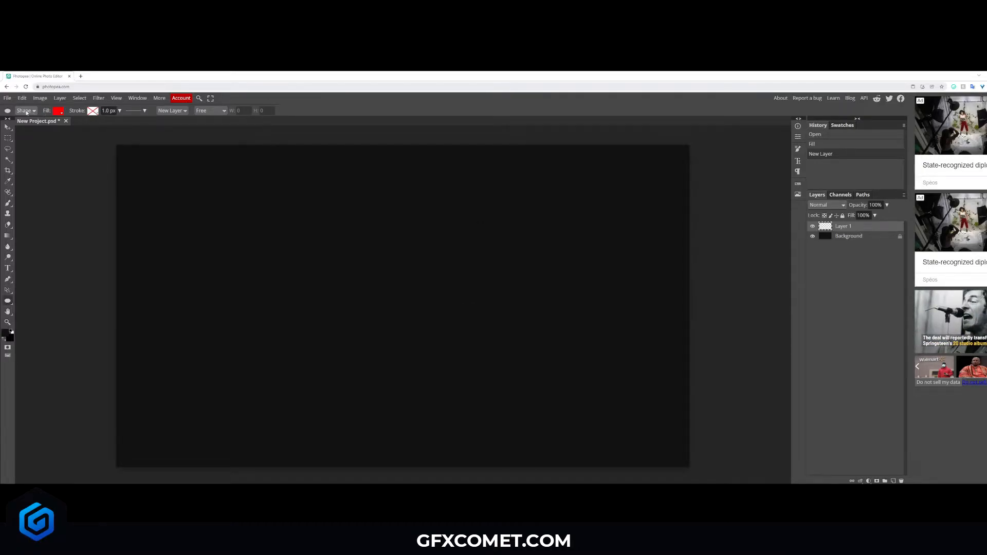
click(26, 110)
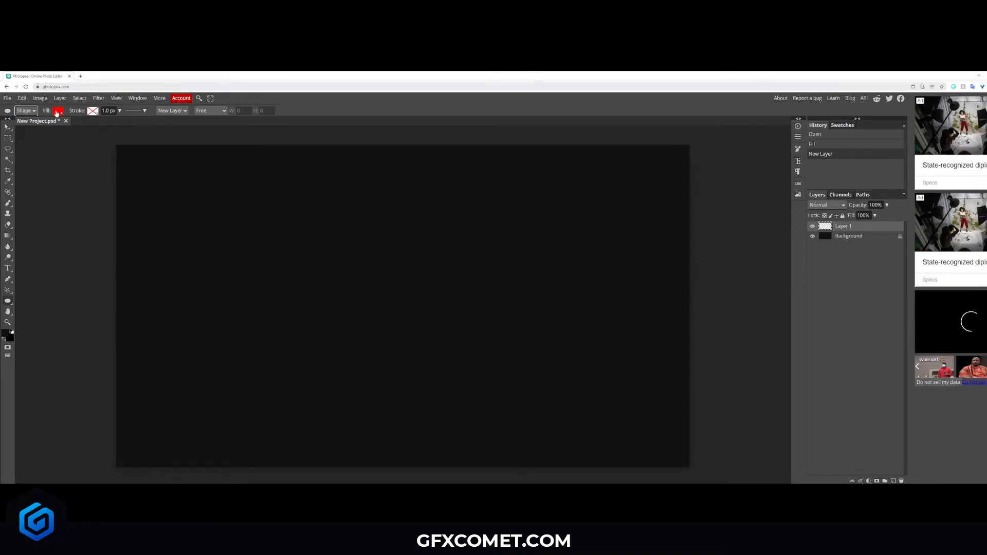
click(58, 111)
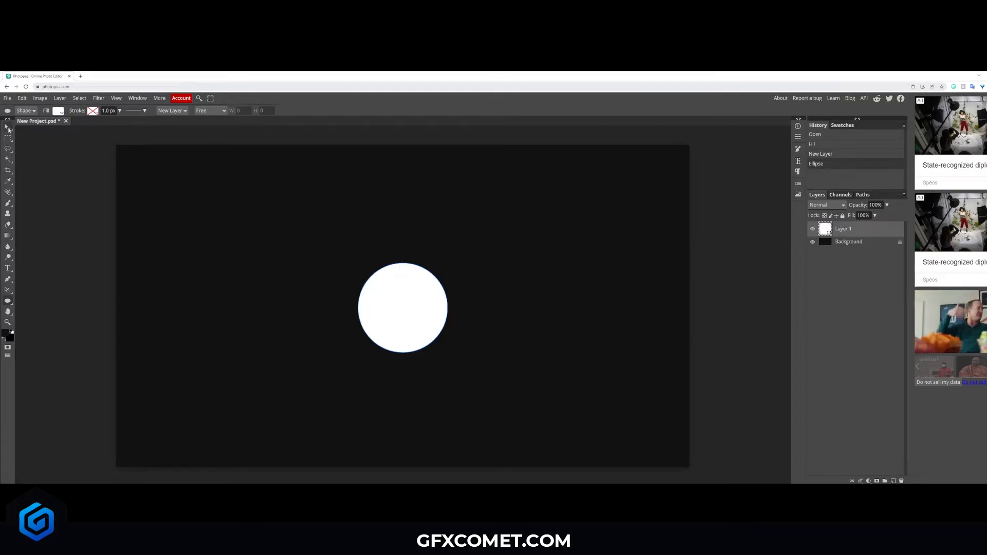
click(9, 127)
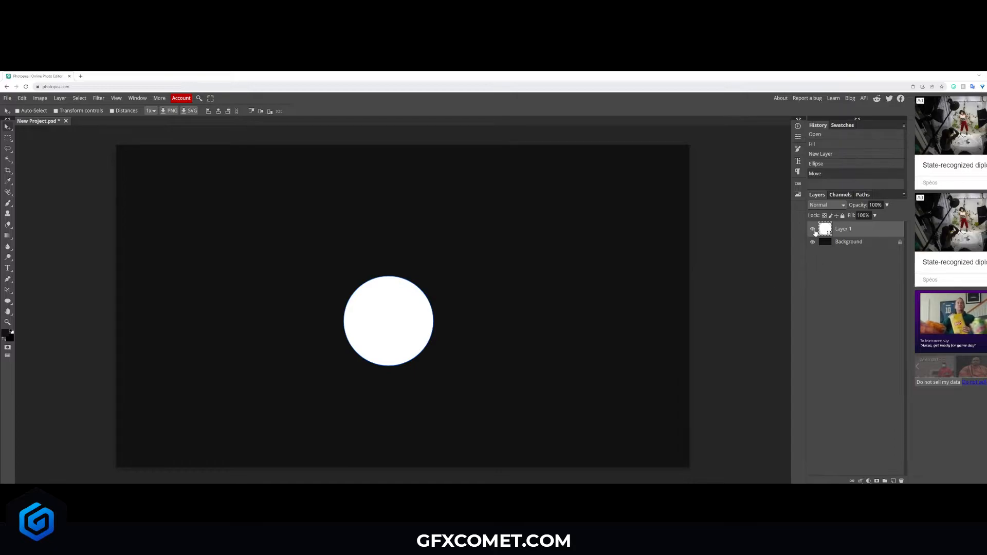
- Rename Layer 1 to 'button'
double_click(844, 229)
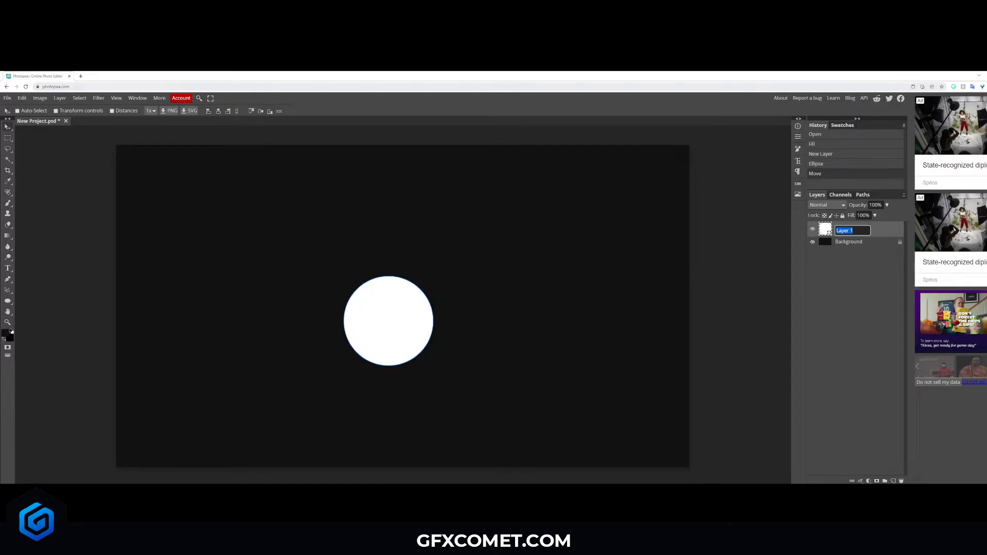
text(button)
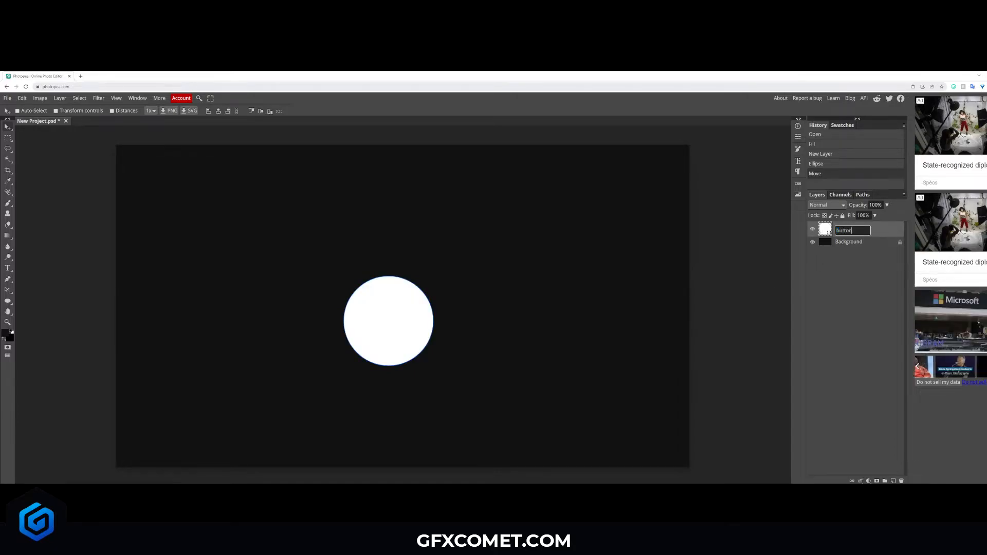
key(Return)
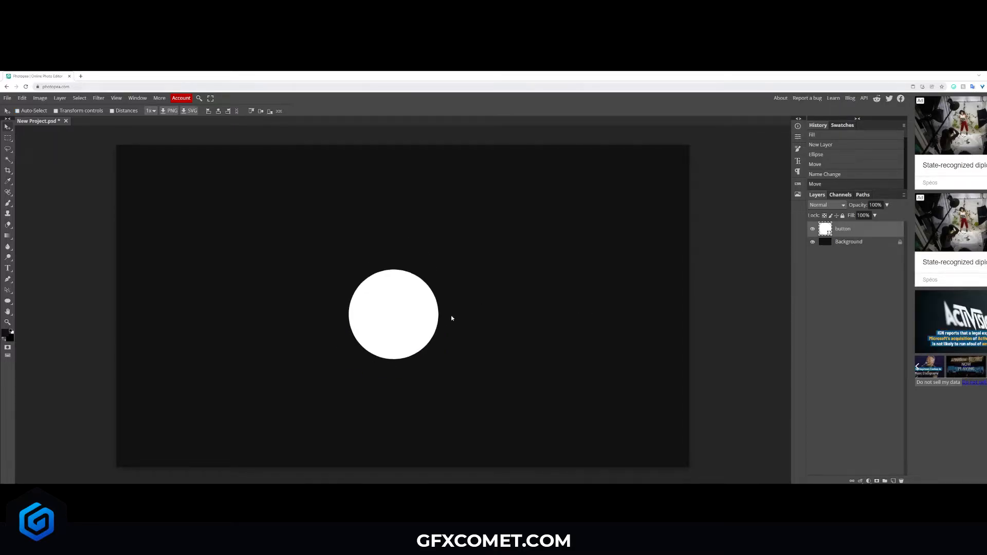
- Add a Gradient Overlay shading light blue at top to deeper blue below
right_click(843, 228)
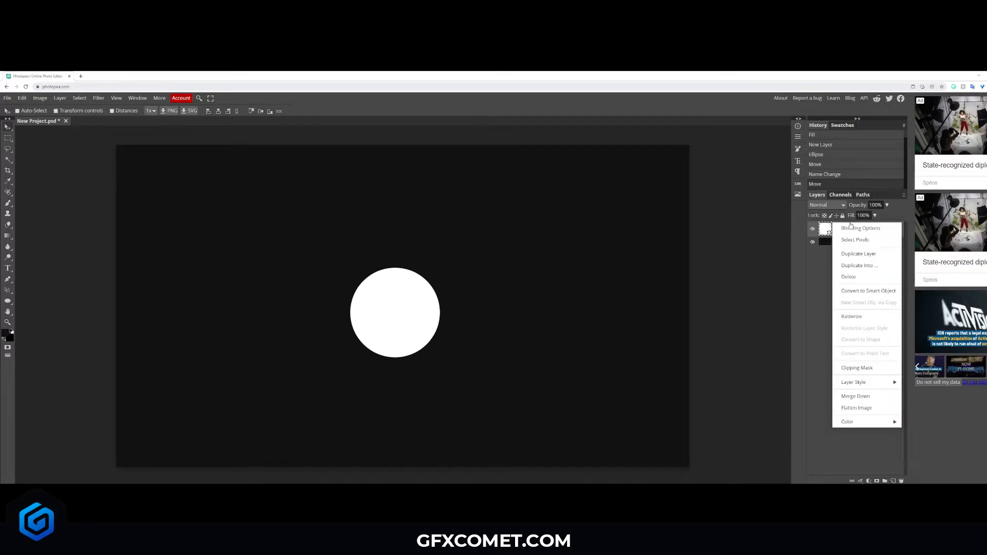
click(860, 228)
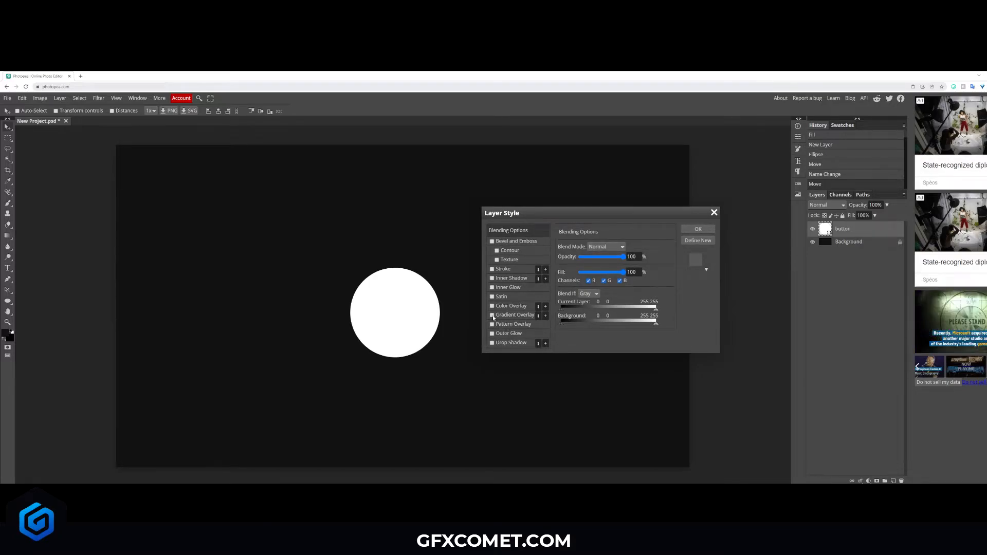
click(491, 314)
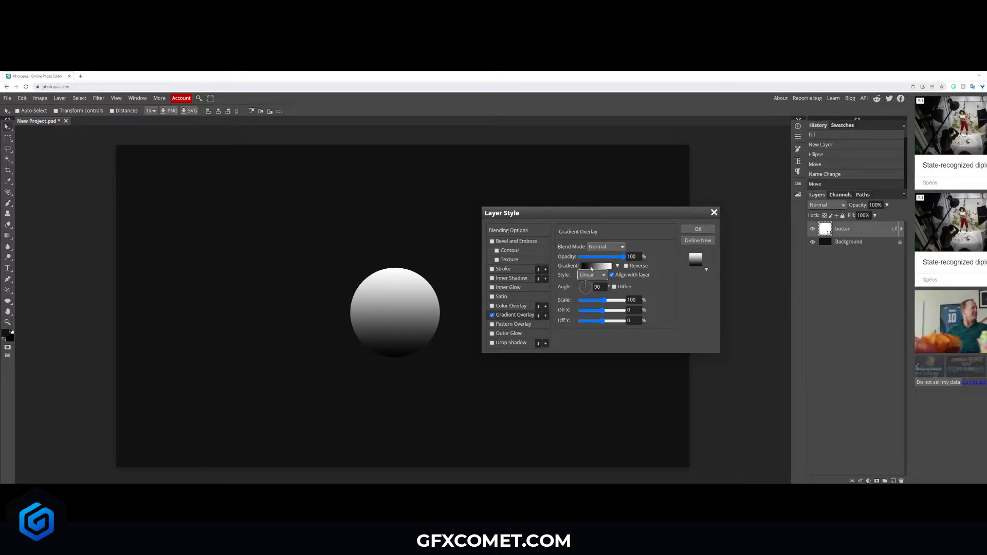
click(597, 265)
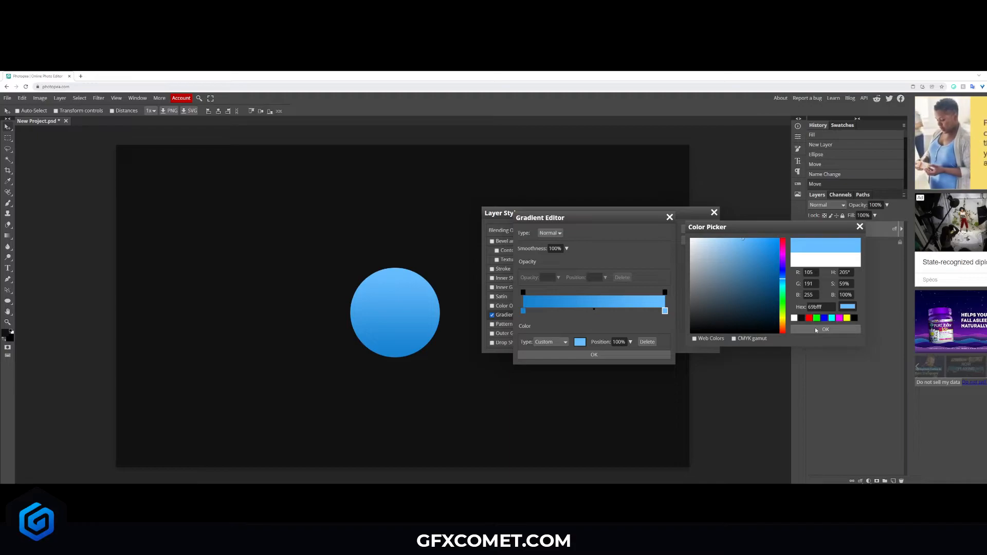
click(826, 329)
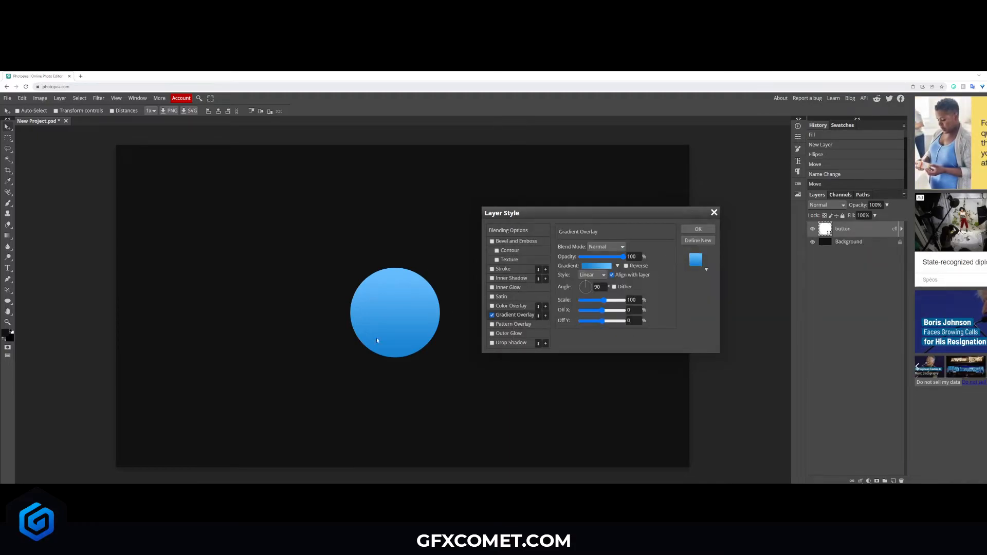
mouse_move(447, 274)
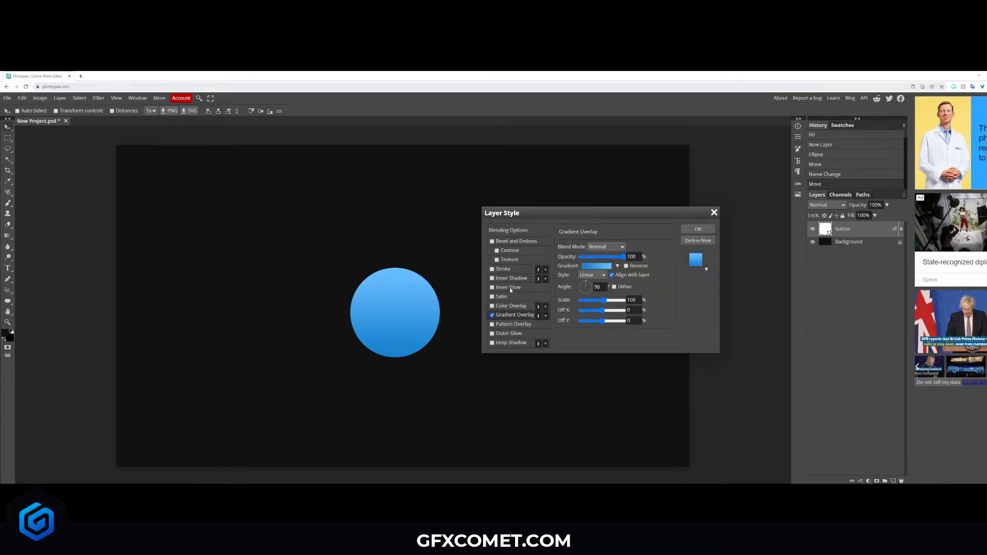
- Enable Inner Glow in the button's layer style
click(508, 287)
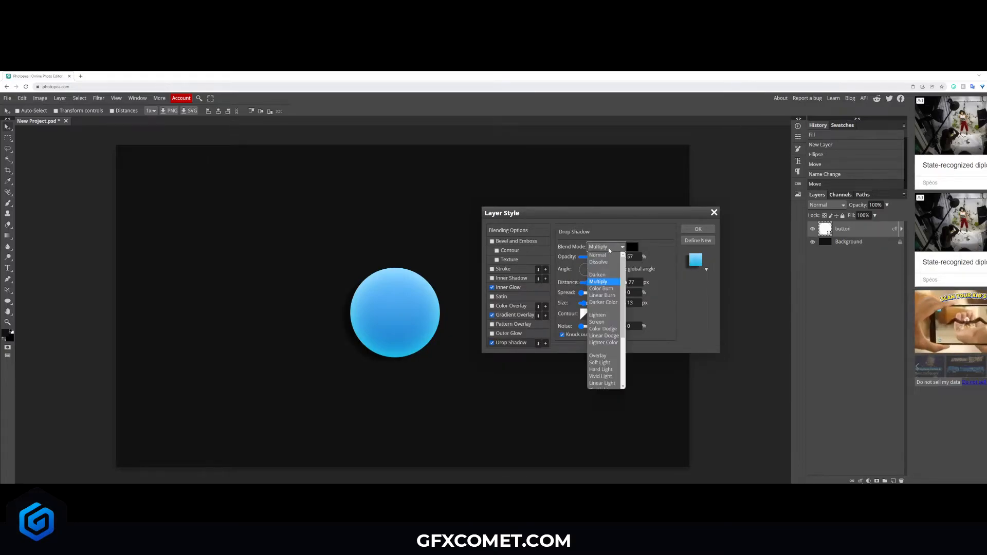
- Add a Normal dark-blue drop shadow: opacity 100, angle 90, distance 12, spread 100, size 0
click(597, 255)
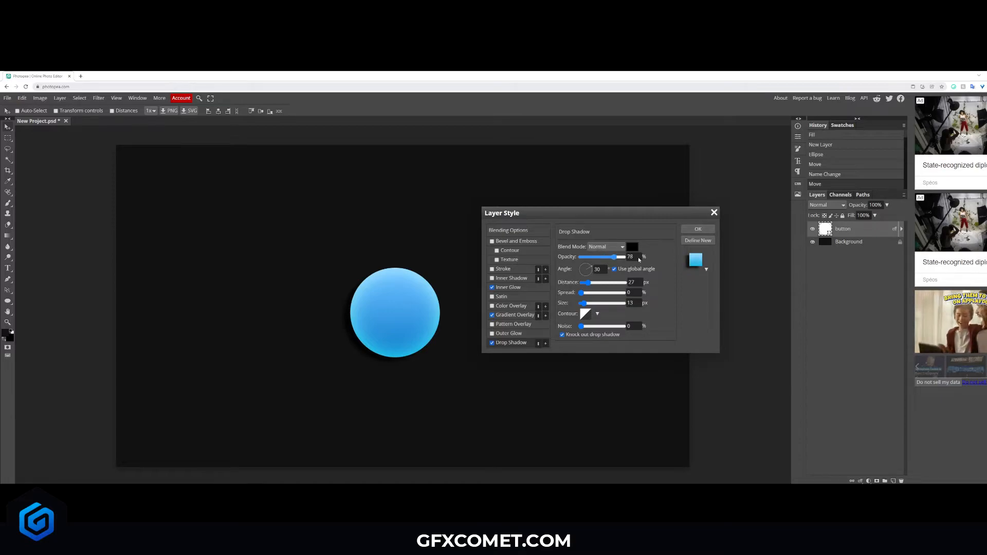
click(631, 246)
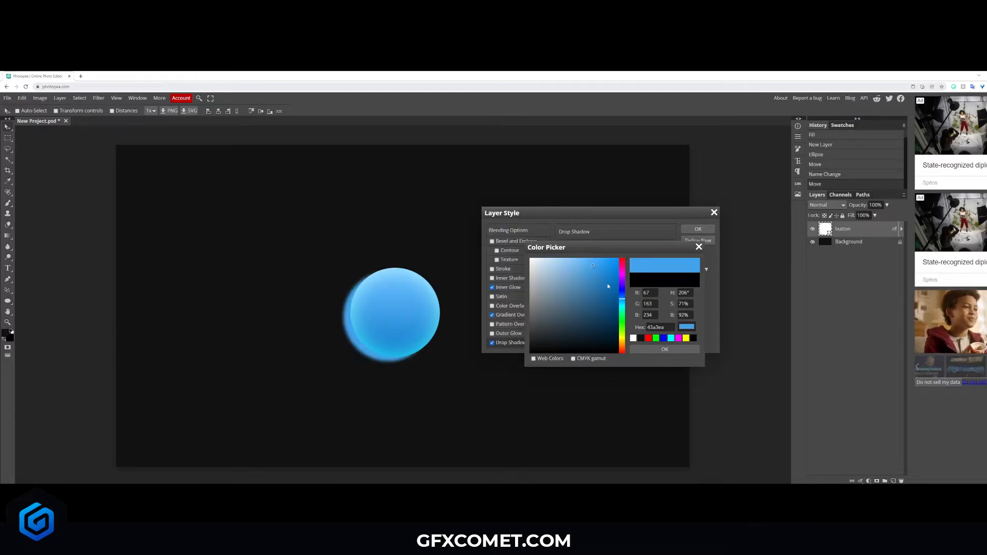
click(604, 309)
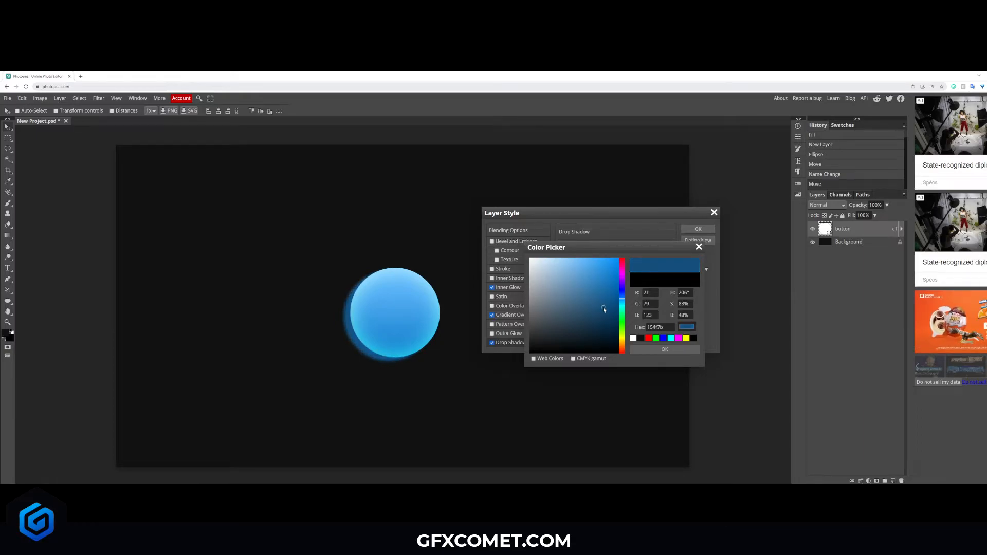
click(665, 349)
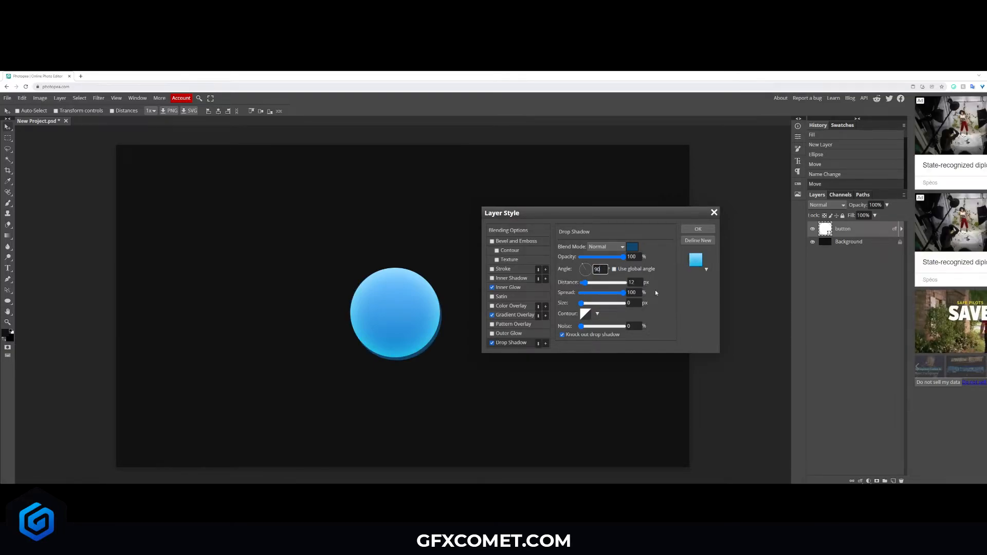
click(516, 240)
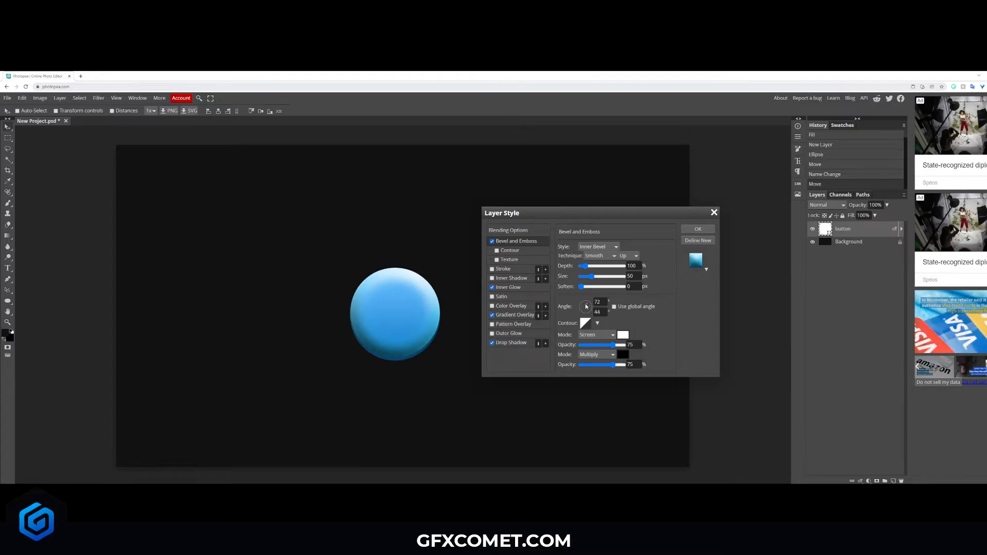
- Add Bevel and Emboss (size 180, angle 82, altitude 50, Overlay shading) and apply the style
click(595, 334)
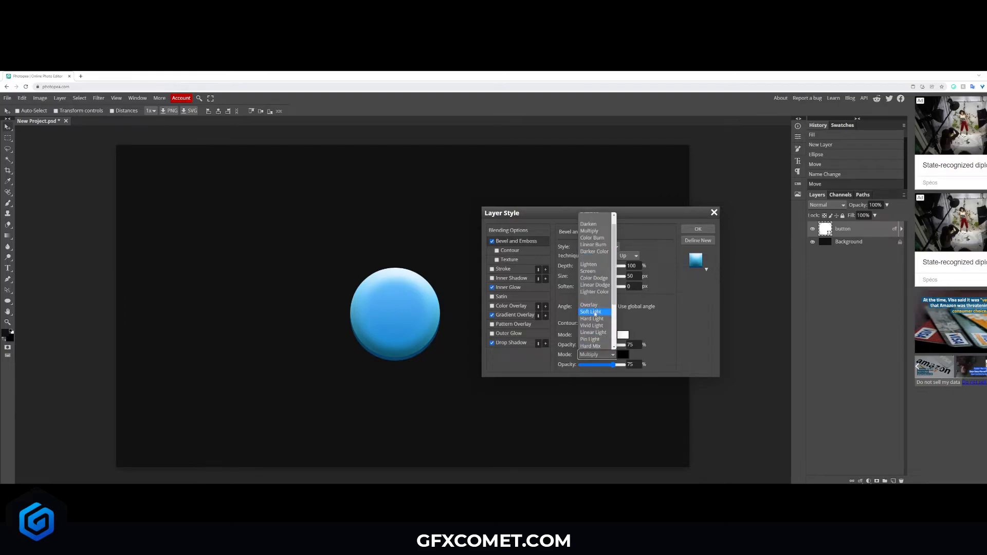
click(590, 311)
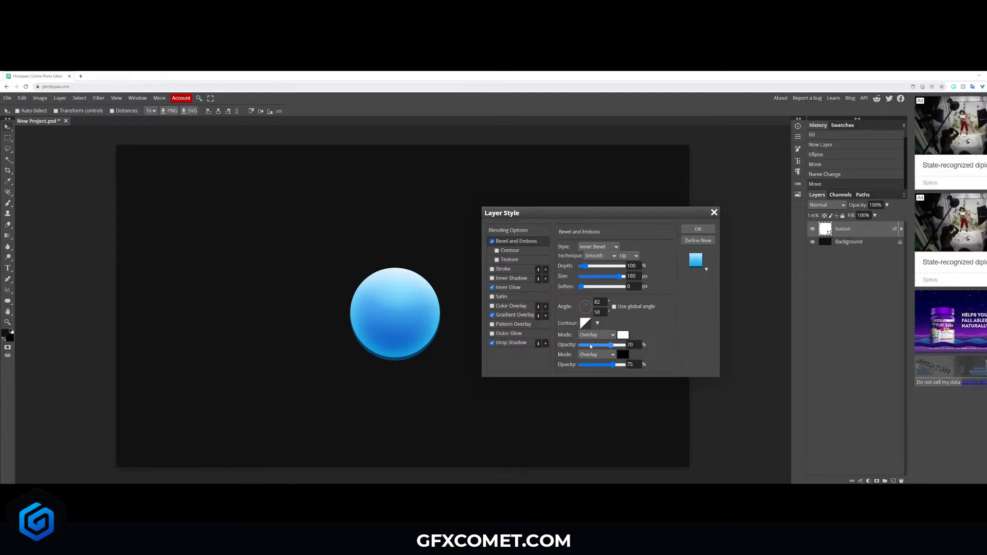
click(698, 229)
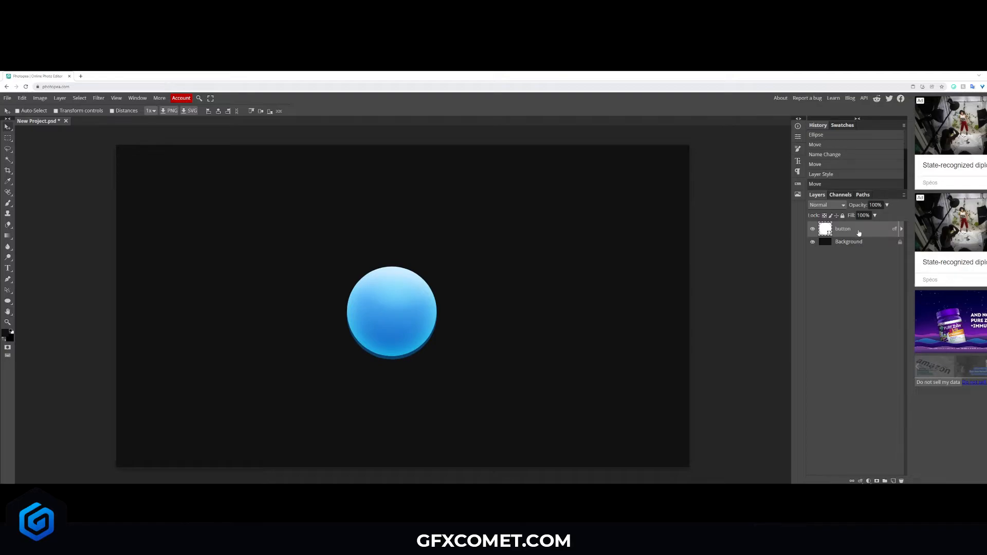
- Convert the button layer to a smart object and give it a #111111 stroke
right_click(842, 229)
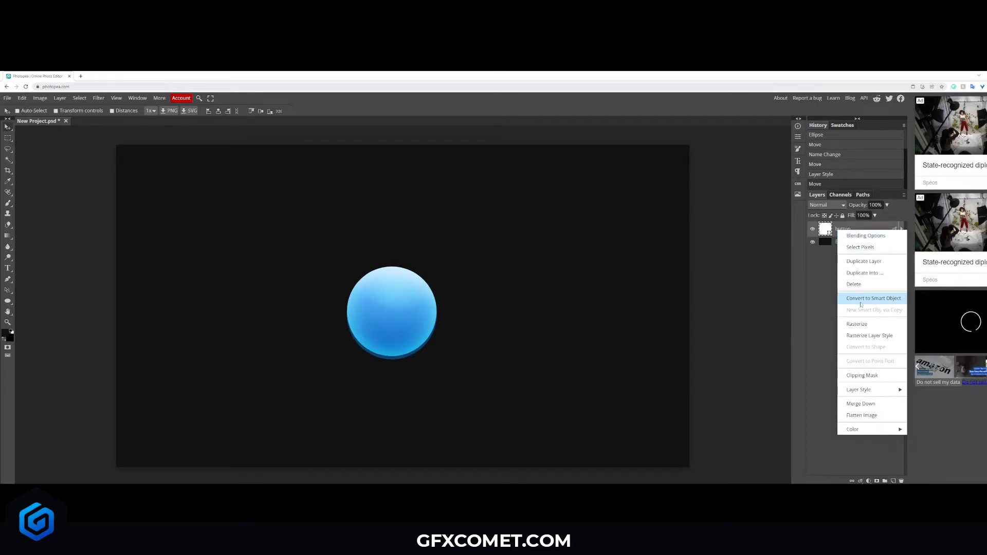
click(873, 298)
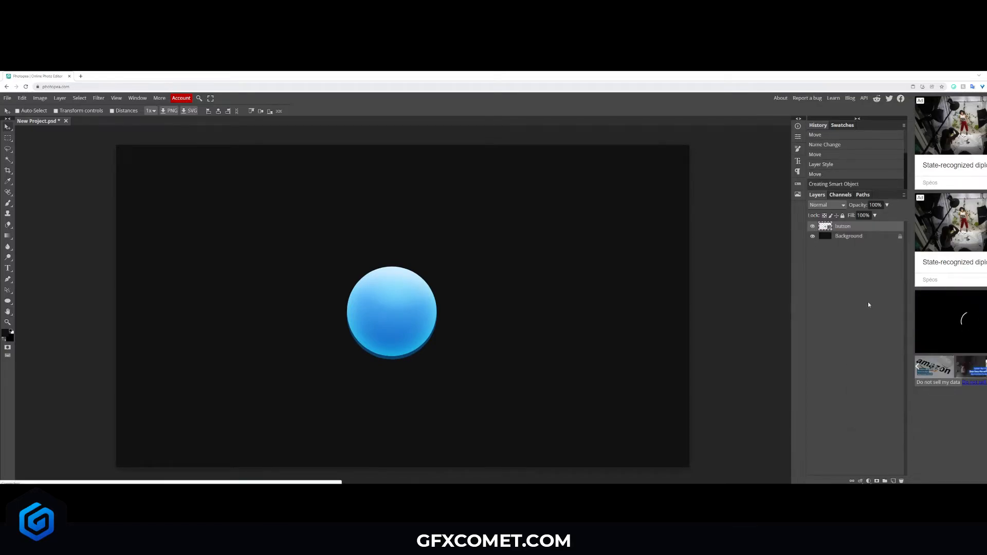
double_click(844, 226)
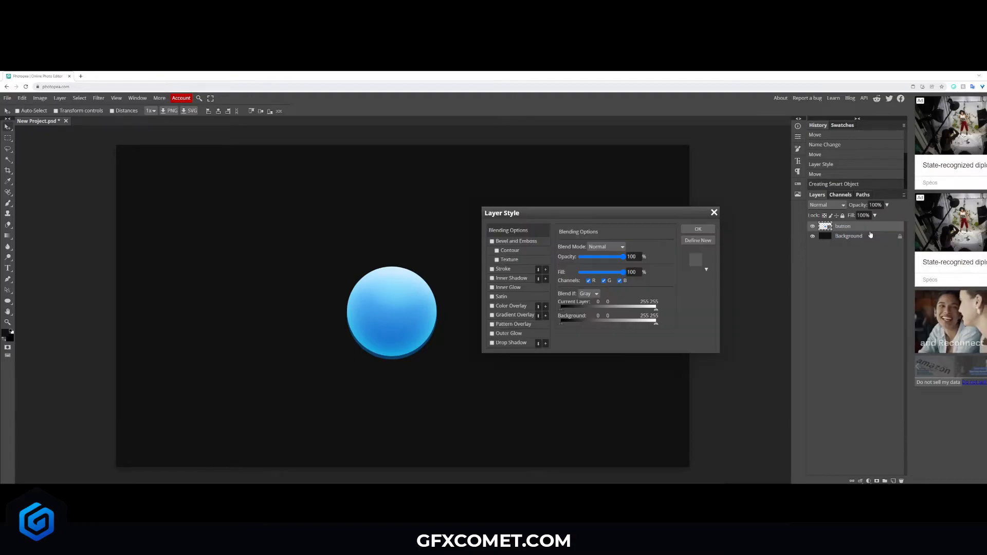
click(493, 269)
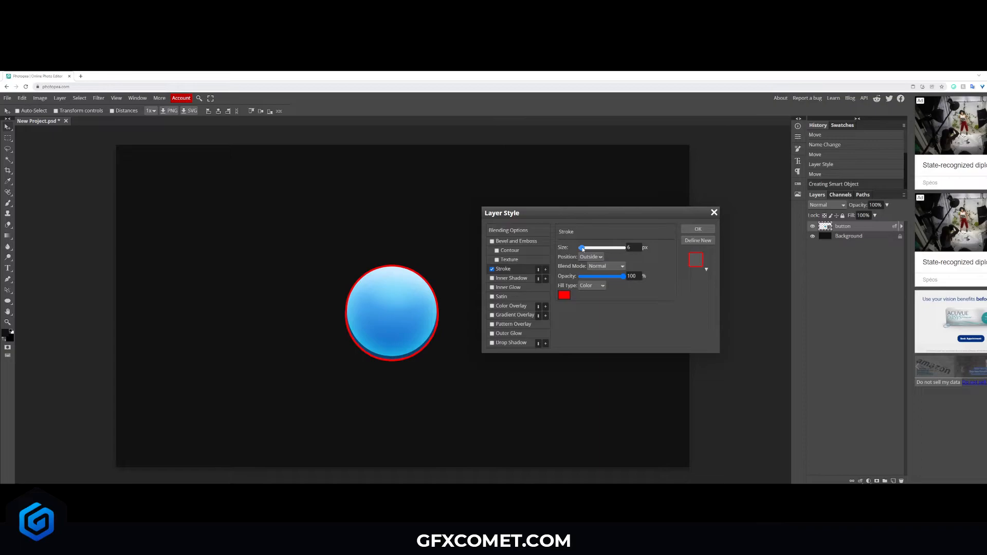
click(564, 296)
text(111111)
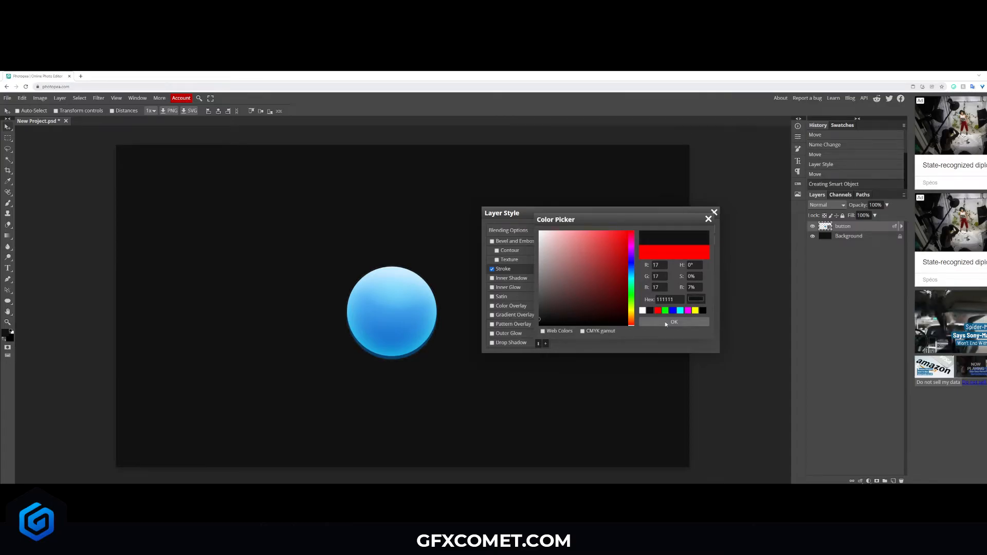
click(673, 322)
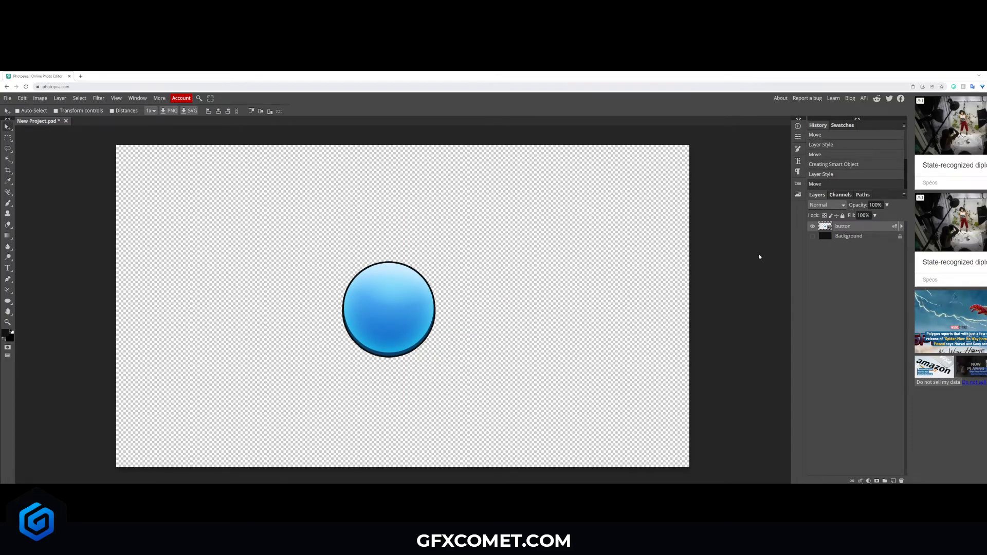
- Duplicate the button as button2, recolour it red with hue 152, and place it beside the original
right_click(842, 227)
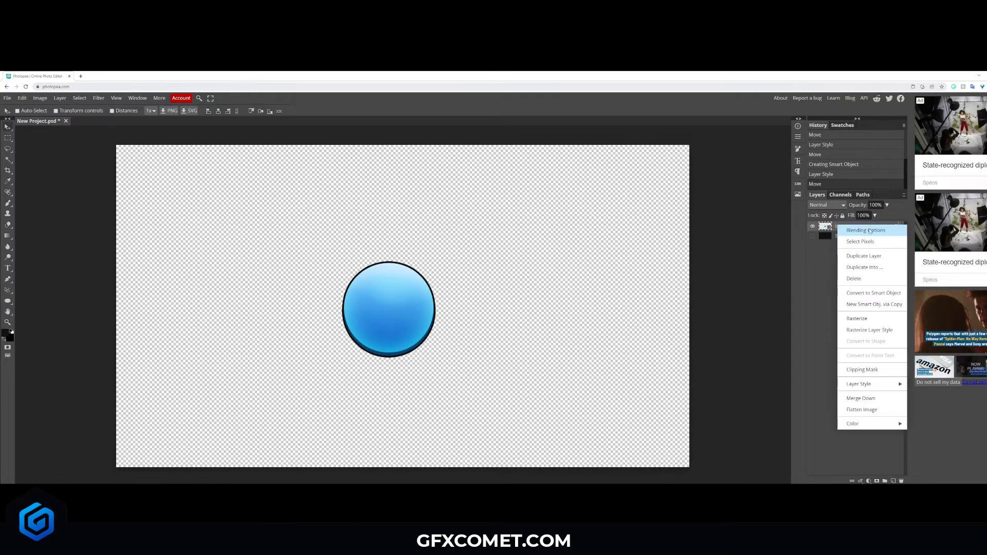
click(864, 256)
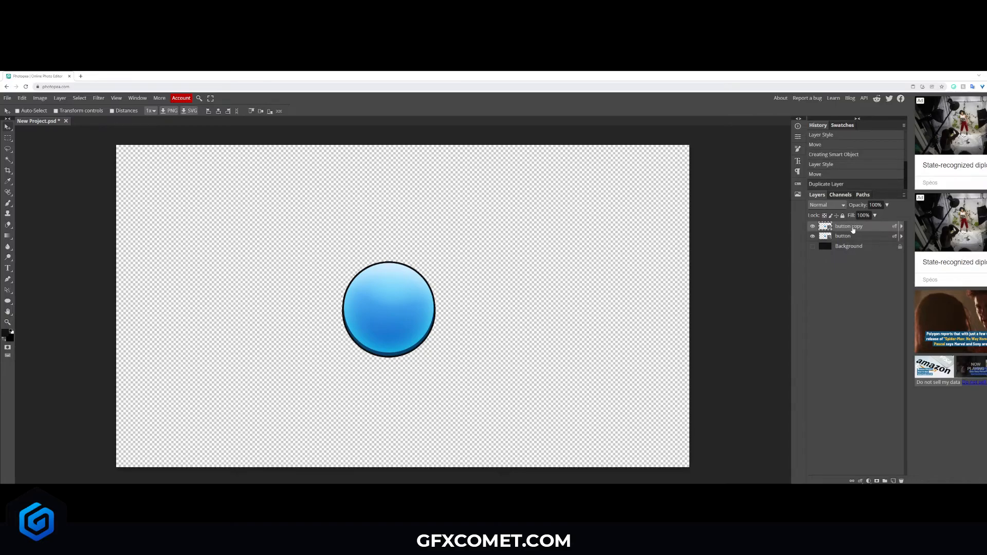
double_click(848, 226)
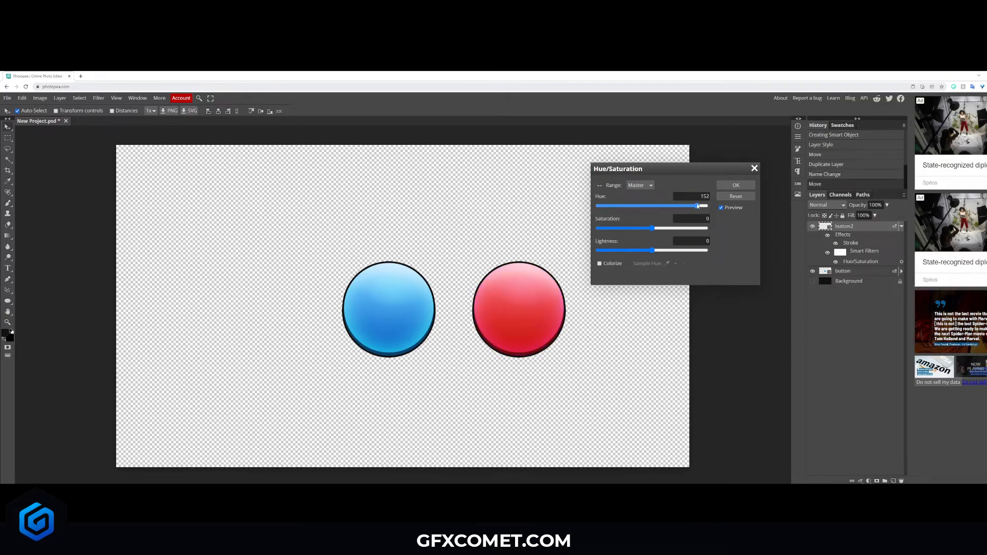
click(735, 185)
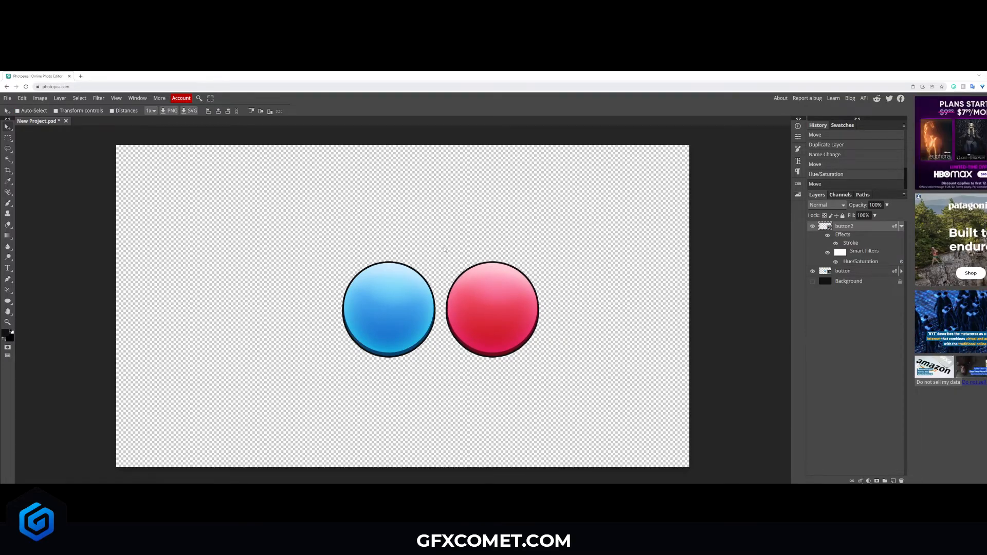
click(901, 226)
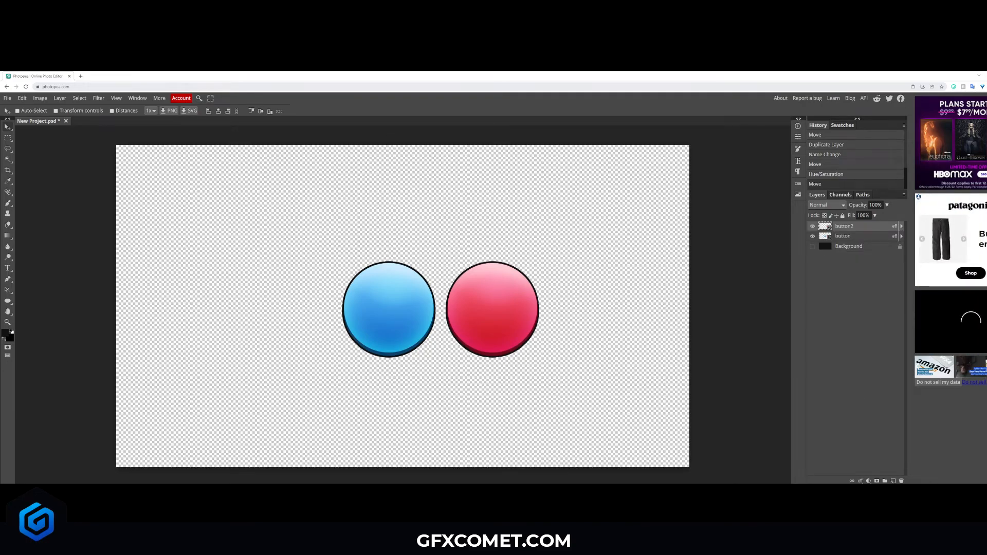
- Draw a white rectangle at the canvas top-left on a new layer, then hide that layer
click(885, 480)
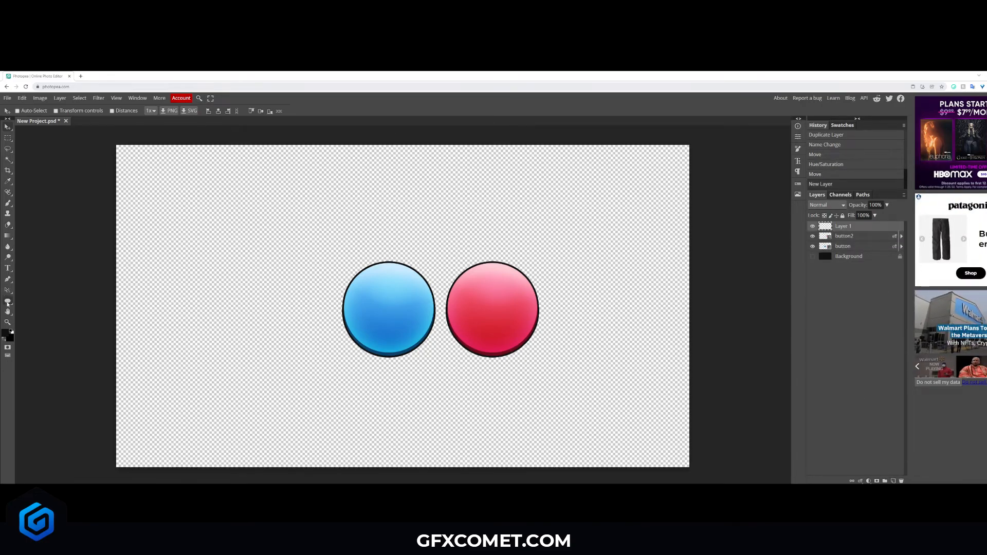
click(8, 291)
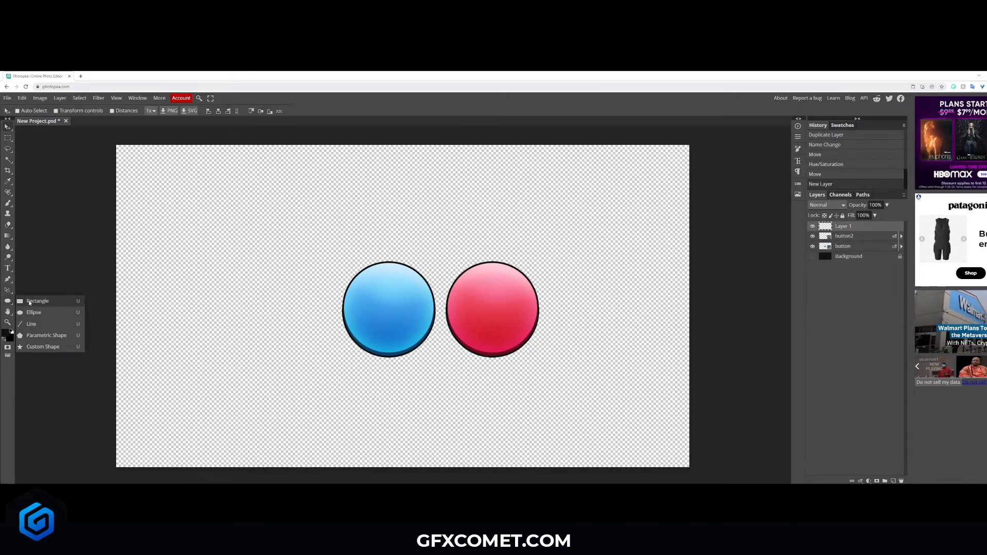
click(38, 300)
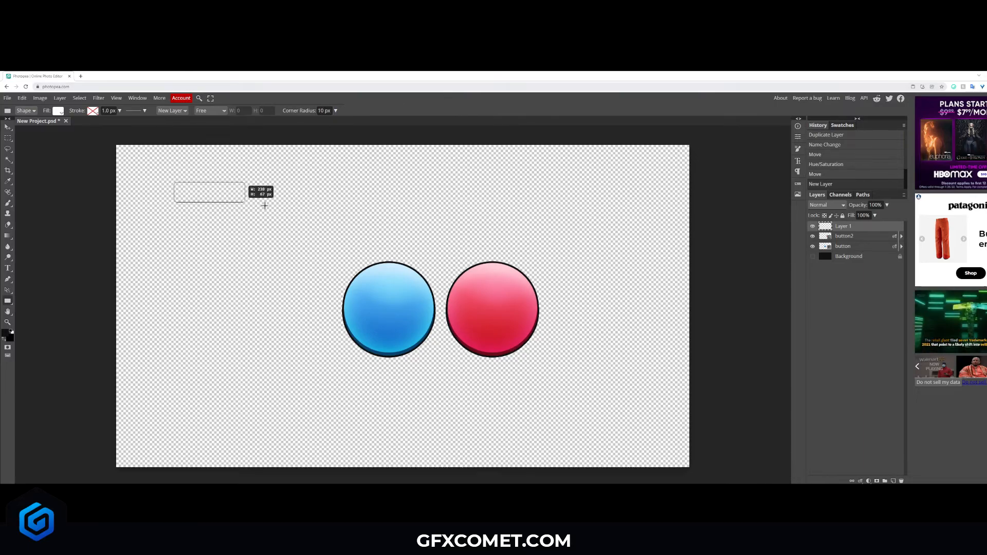
drag(177, 185, 322, 220)
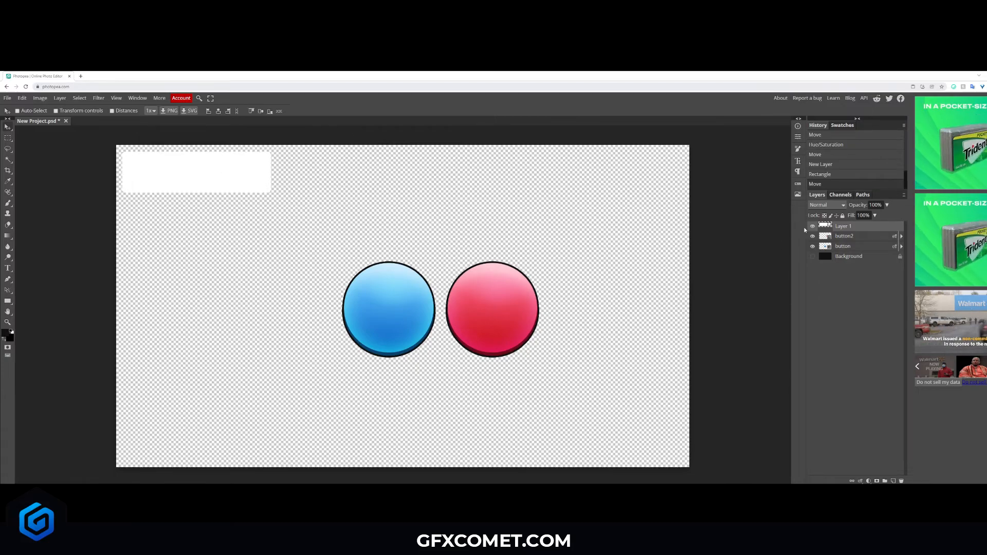
click(813, 225)
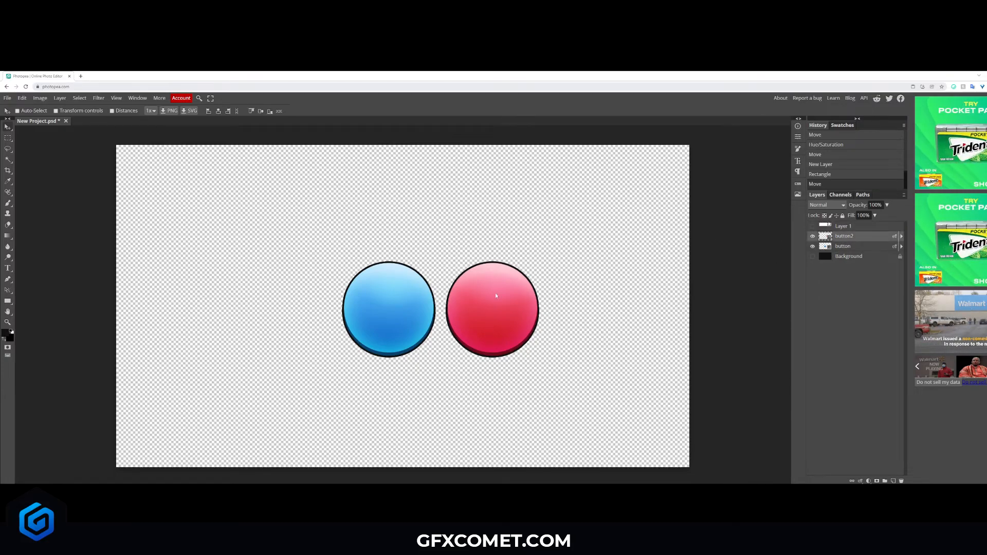